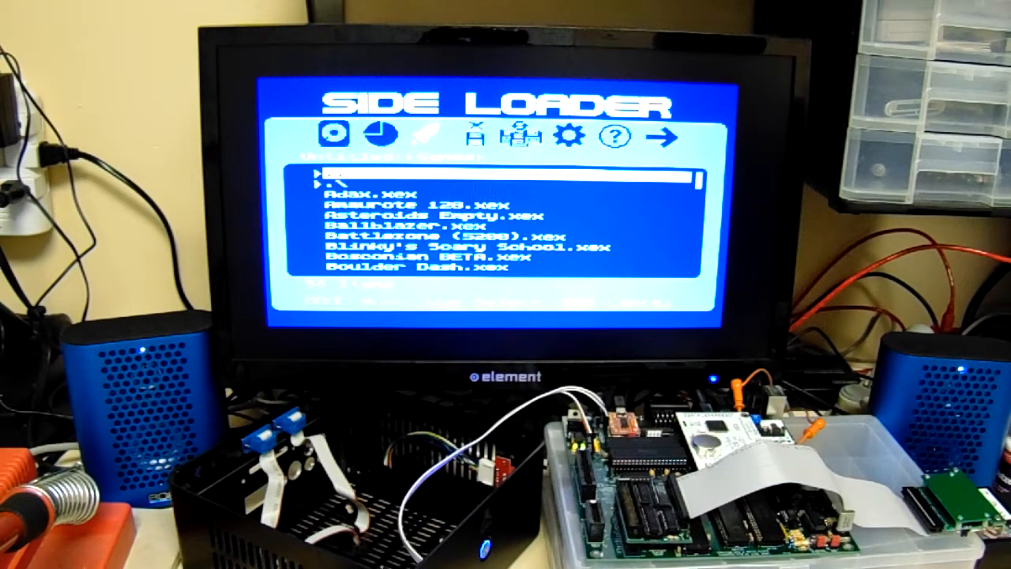
pyautogui.scroll(-3)
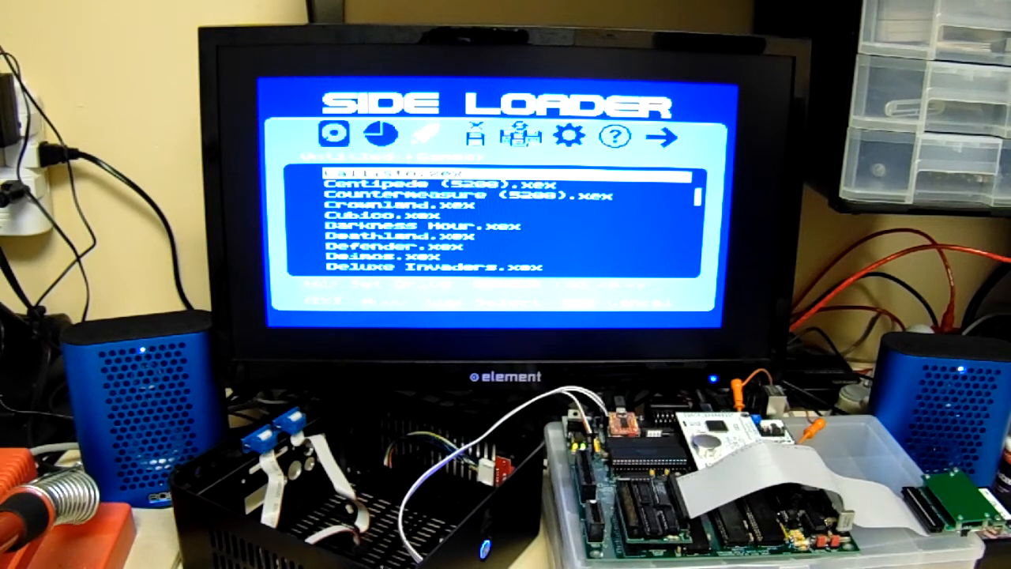
pyautogui.scroll(-3)
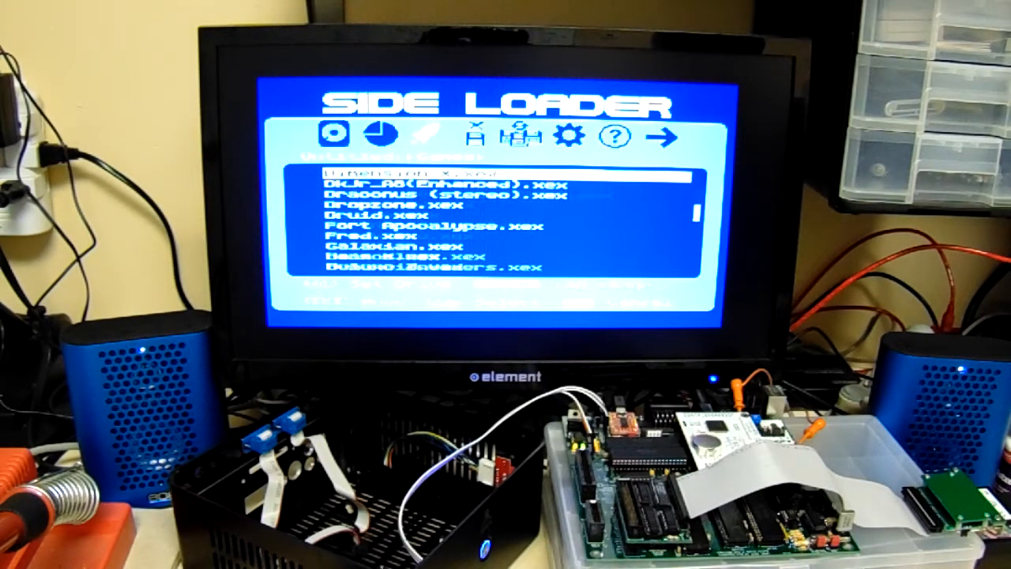